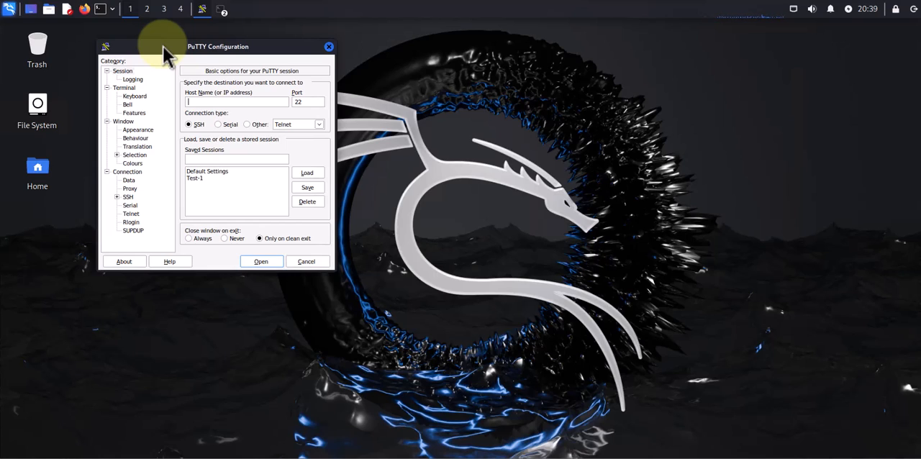
{"action": "mouse_move", "coordinate": [155, 44]}
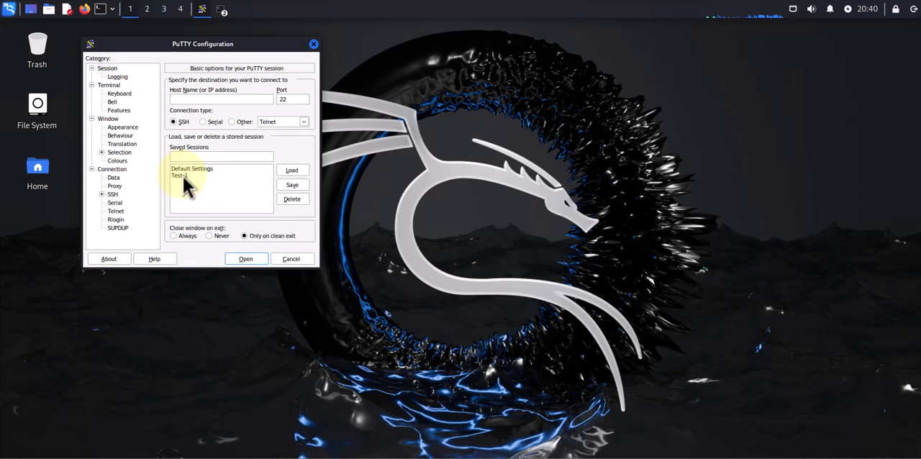
- Connect with the saved Test-1 session, inspect the green Ubuntu terminal, then close its window
{"action": "left_click", "coordinate": [245, 259]}
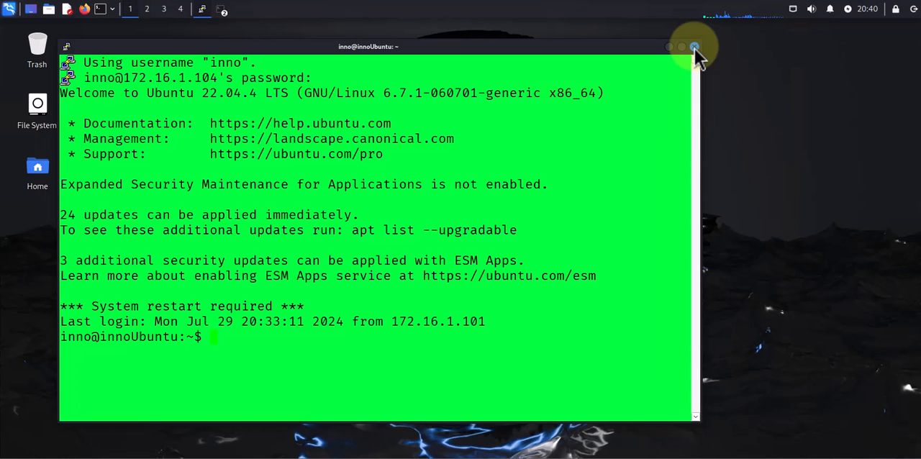
{"action": "left_click", "coordinate": [694, 46]}
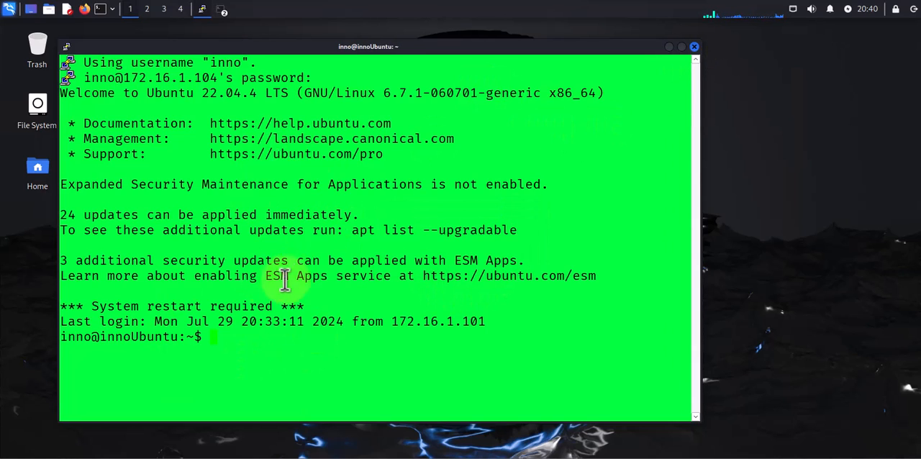
{"action": "mouse_move", "coordinate": [300, 296]}
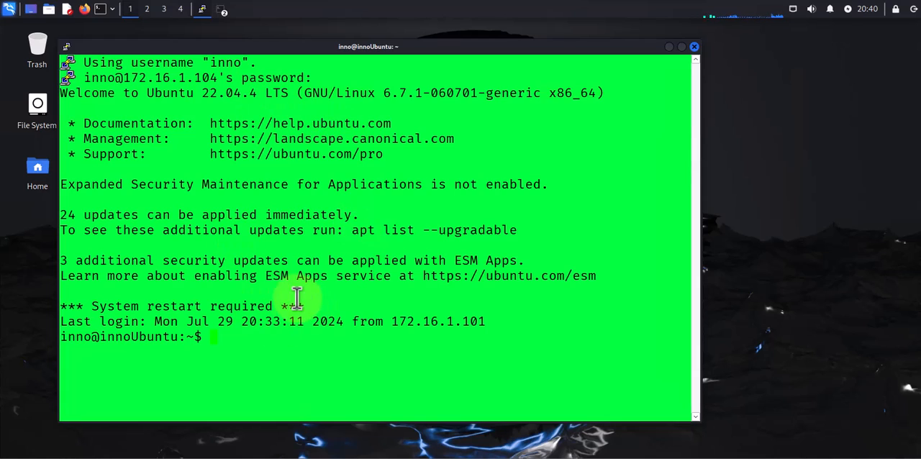
{"action": "mouse_move", "coordinate": [305, 99]}
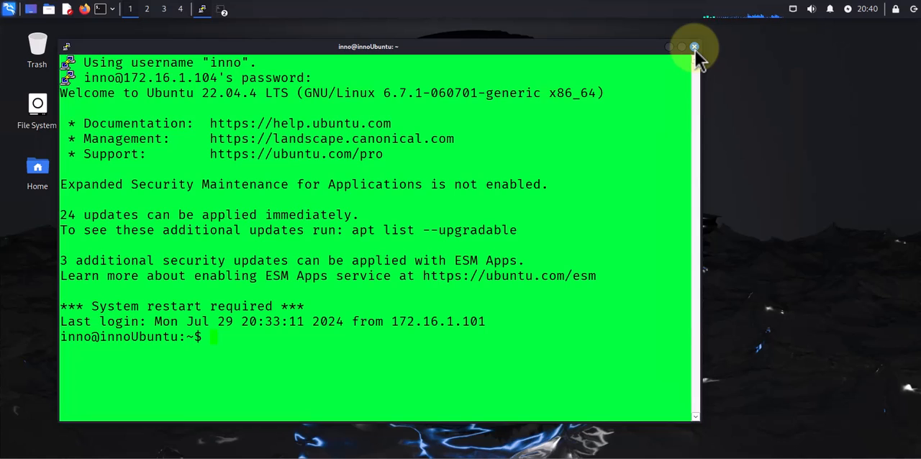
{"action": "mouse_move", "coordinate": [628, 167]}
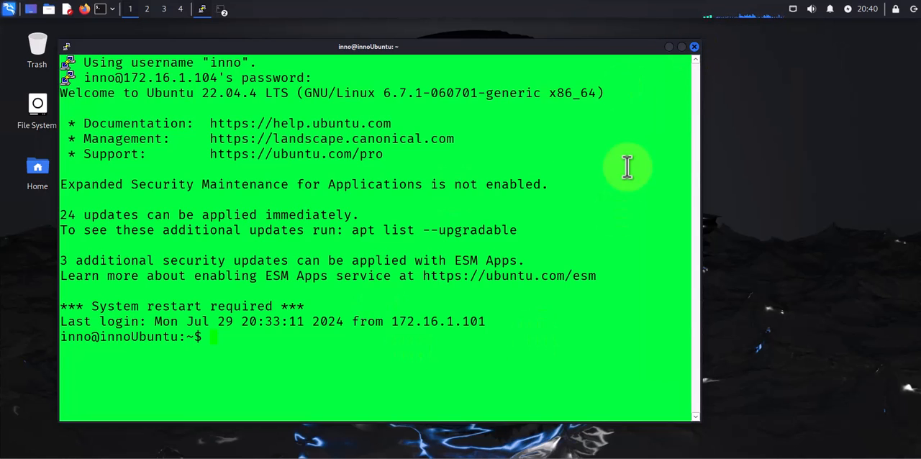
{"action": "mouse_move", "coordinate": [552, 196]}
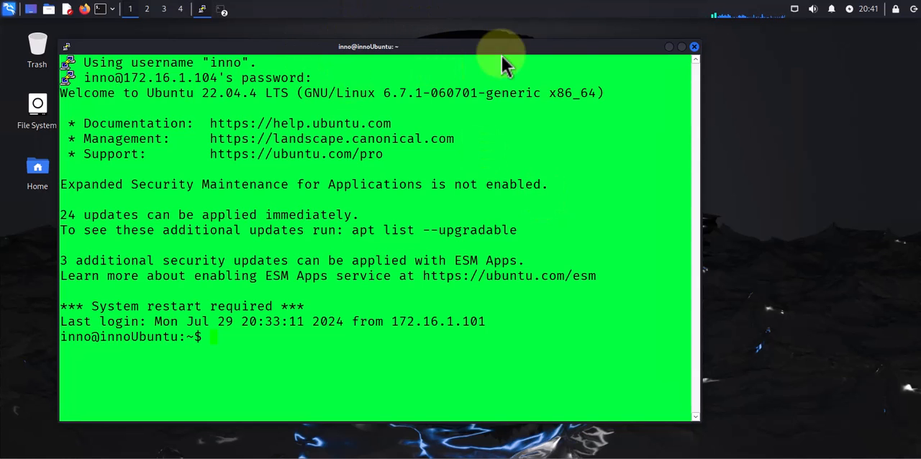
{"action": "left_click", "coordinate": [694, 46]}
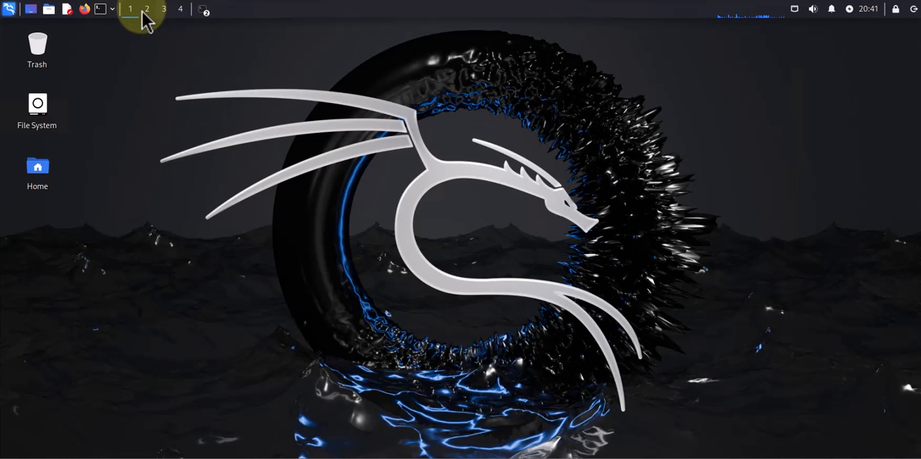
- In a new Firefox tab, search putty and download the 64-bit x86 putty.exe from the latest release page
{"action": "left_click", "coordinate": [83, 9]}
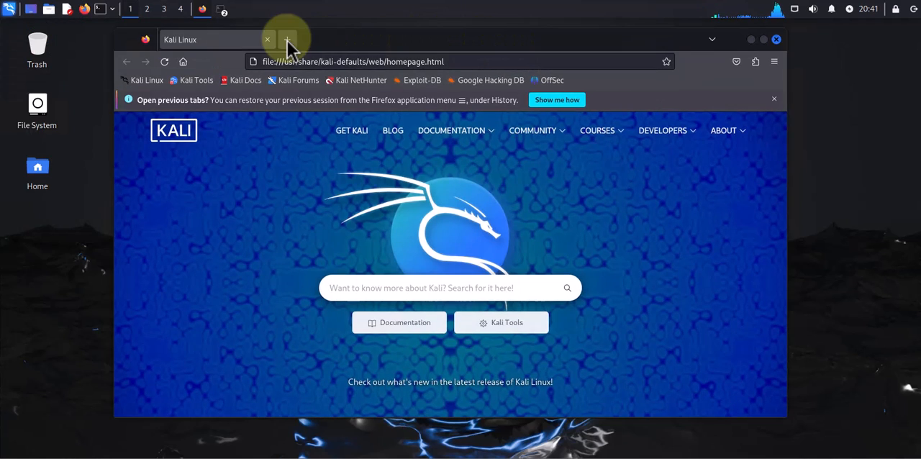
{"action": "left_click", "coordinate": [288, 40]}
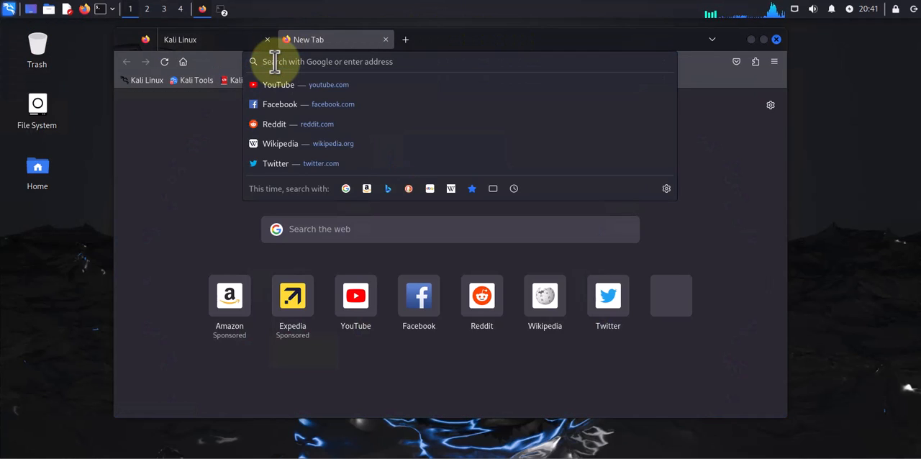
{"action": "type", "text": "putty.org"}
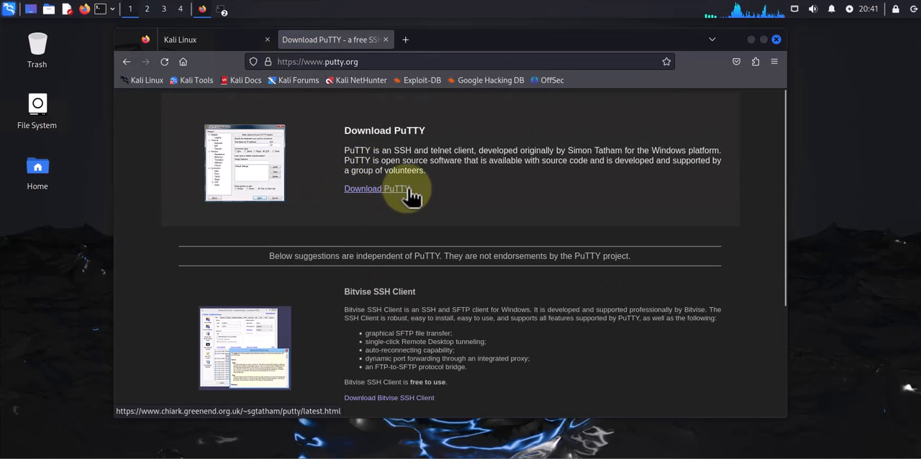
{"action": "left_click", "coordinate": [377, 188]}
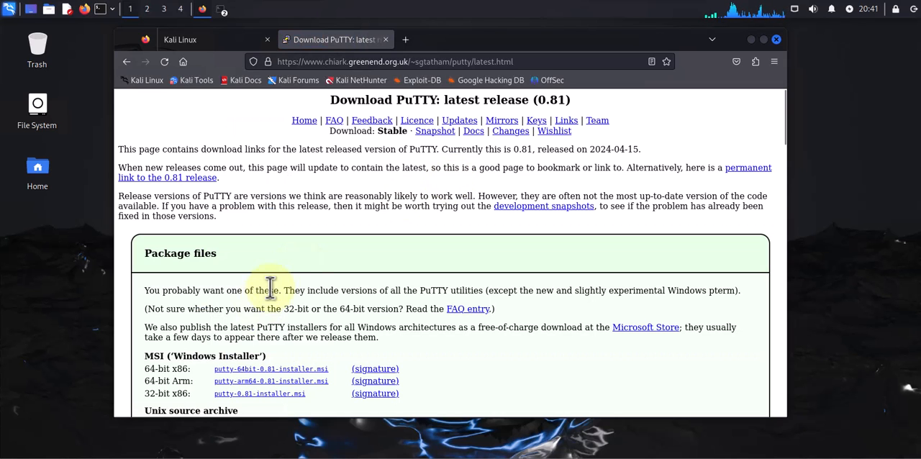
{"action": "scroll", "scroll_direction": "down", "scroll_amount": 3}
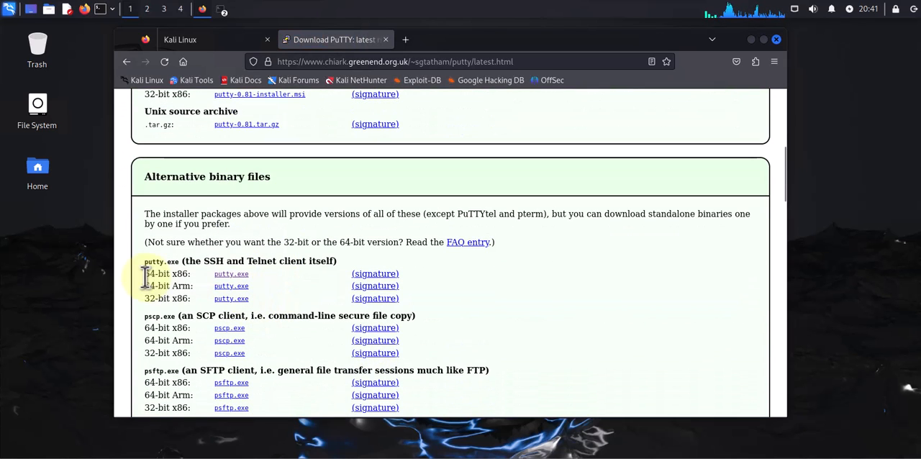
{"action": "mouse_move", "coordinate": [230, 273]}
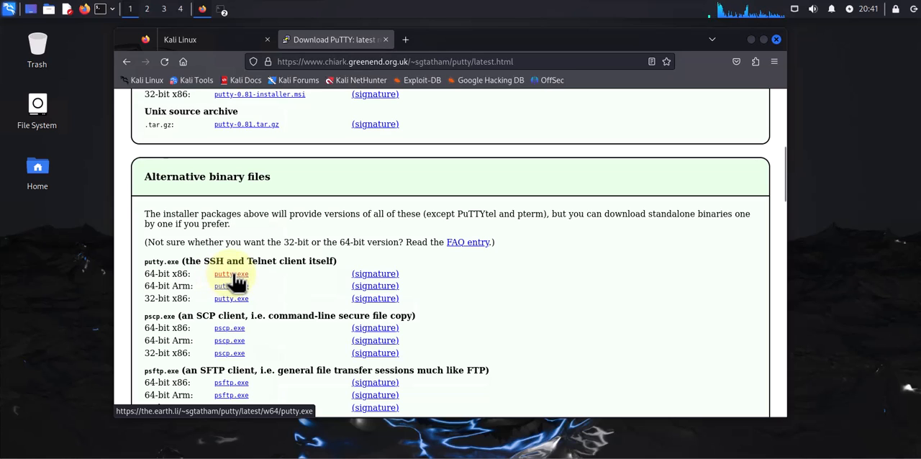
{"action": "left_click", "coordinate": [230, 274]}
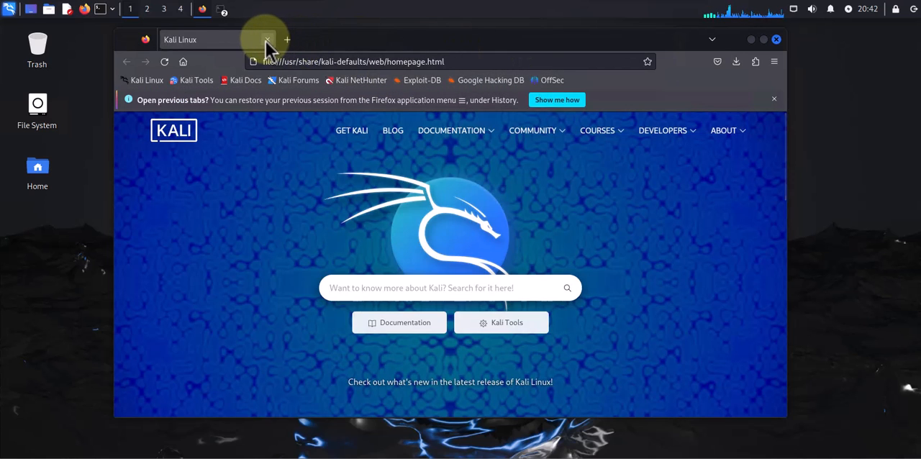
- Close the browser, move the terminal into Downloads and confirm putty.exe is listed
{"action": "left_click", "coordinate": [268, 41]}
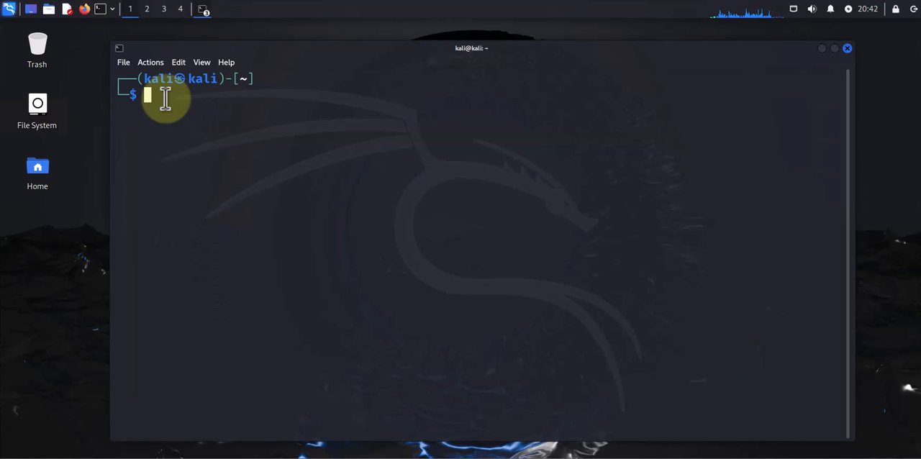
{"action": "type", "text": "cd Downloads"}
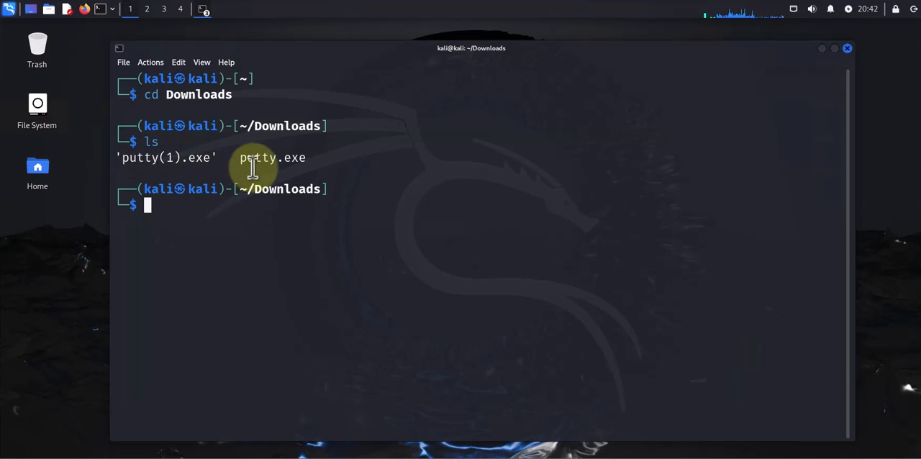
{"action": "double_click", "coordinate": [272, 158]}
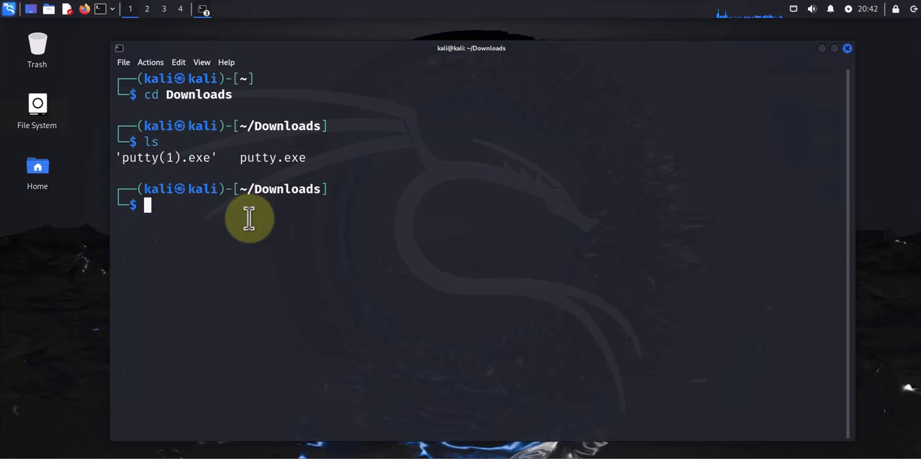
- Install the libwine package with sudo apt and clear the screen
{"action": "type", "text": "sudo apt install libwine"}
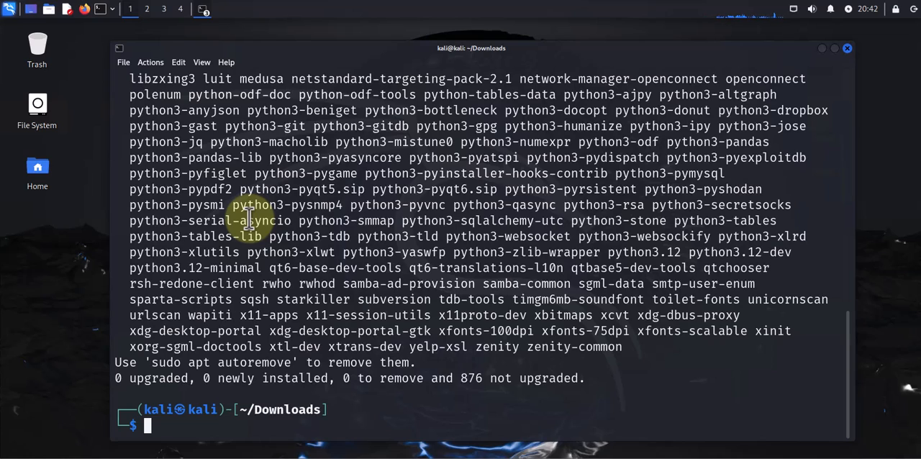
{"action": "type", "text": "clear"}
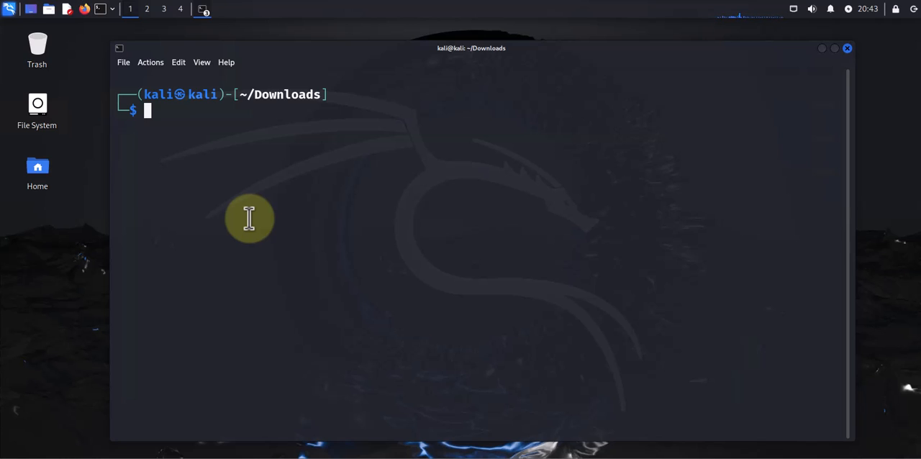
{"action": "type", "text": "ssh inno@172.16.1.104"}
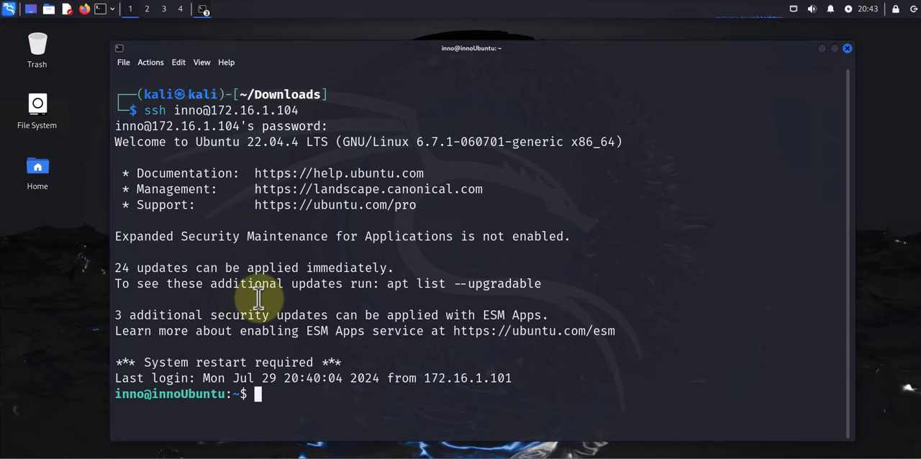
{"action": "mouse_move", "coordinate": [342, 288]}
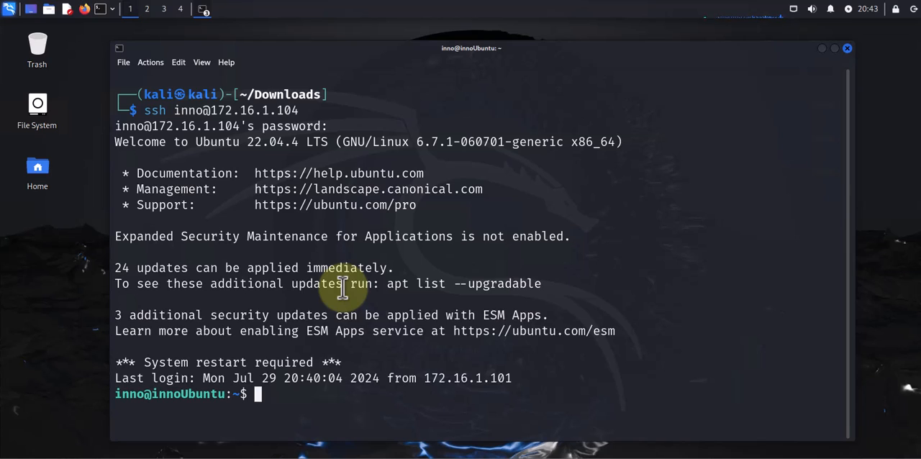
{"action": "mouse_move", "coordinate": [409, 383]}
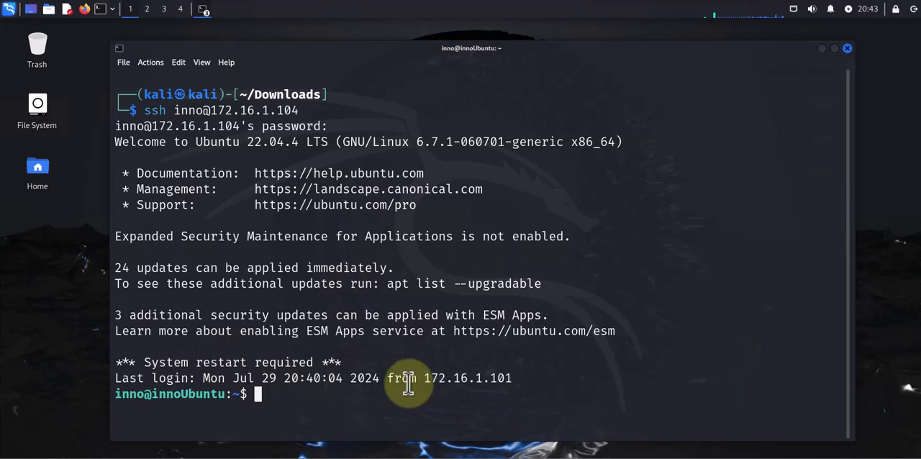
{"action": "mouse_move", "coordinate": [339, 412]}
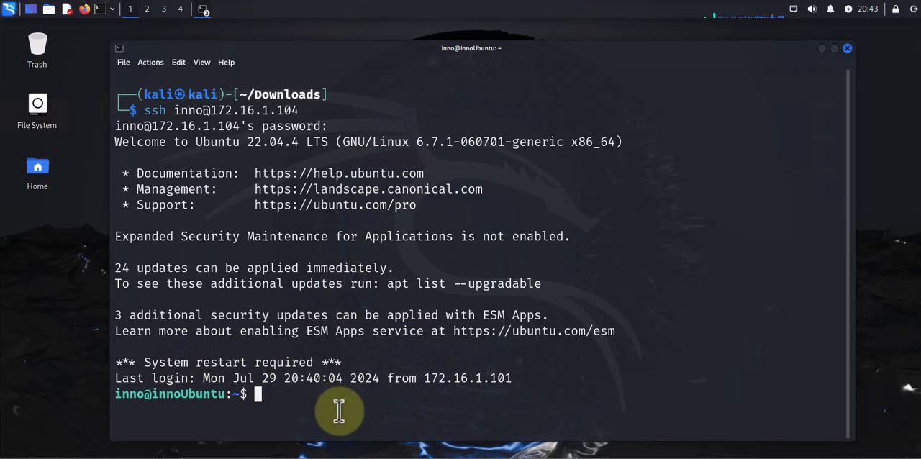
{"action": "type", "text": "cl"}
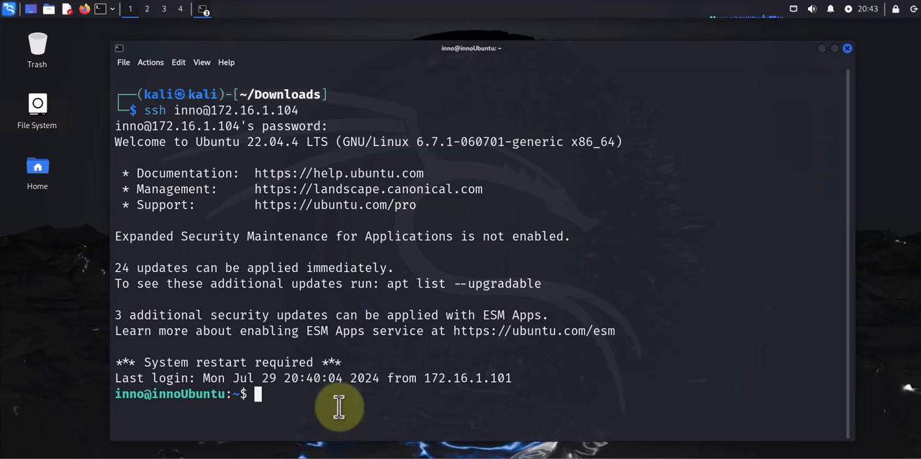
{"action": "type", "text": "exit"}
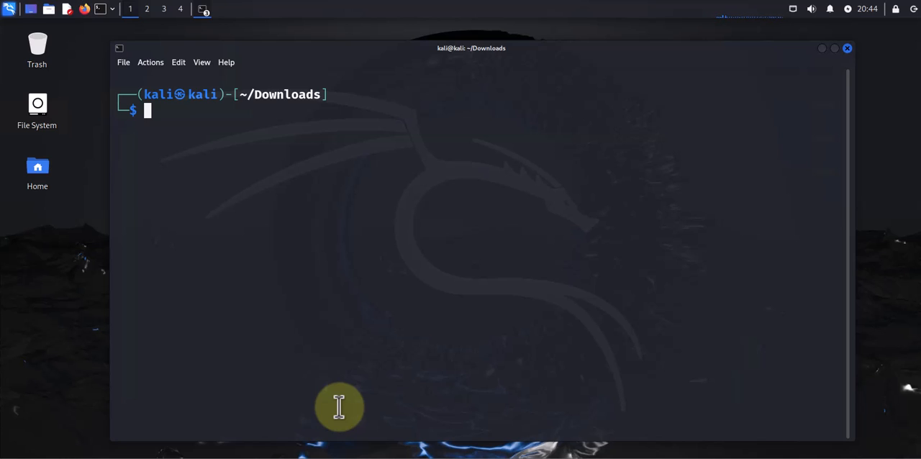
{"action": "mouse_move", "coordinate": [268, 178]}
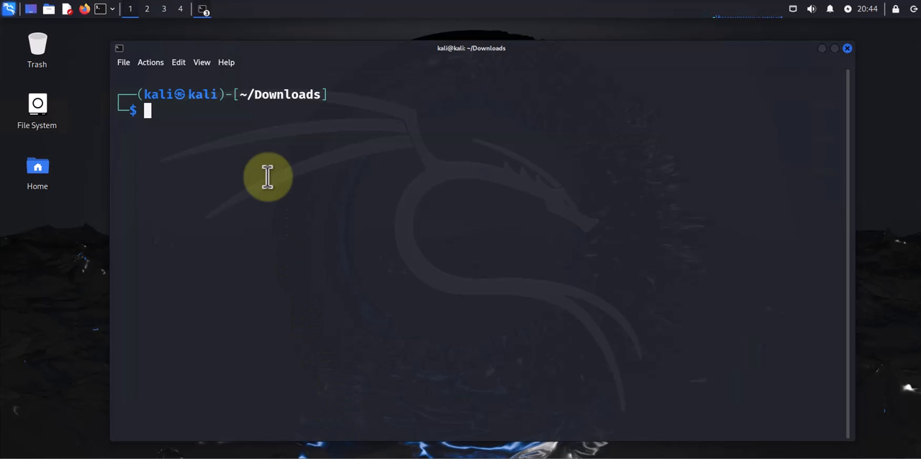
{"action": "type", "text": "wine putty"}
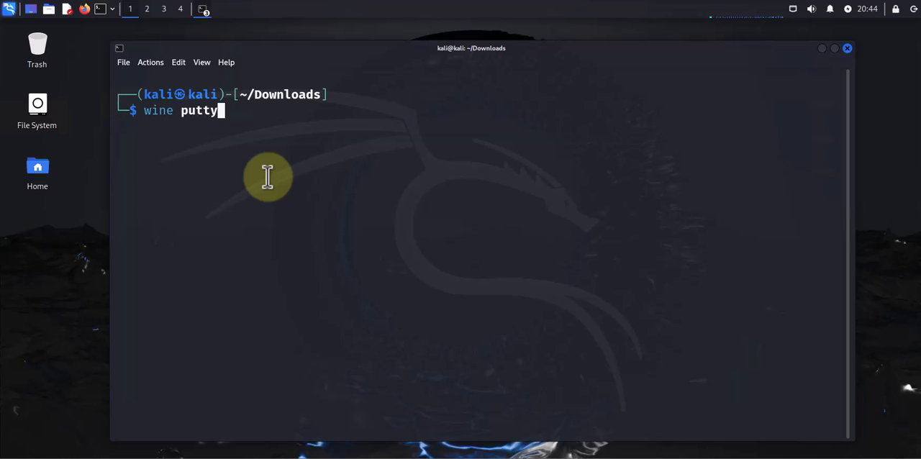
- Run wine putty.exe from Downloads so the PuTTY Configuration window appears
{"action": "type", "text": ".ext"}
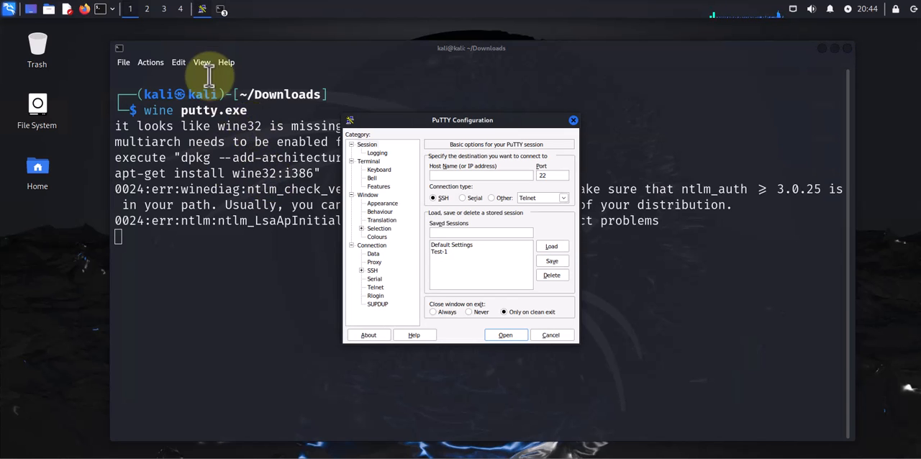
- Load the Test-1 session for 172.16.1.104 and review its auto-login username under Connection > Data
{"action": "left_click", "coordinate": [441, 250]}
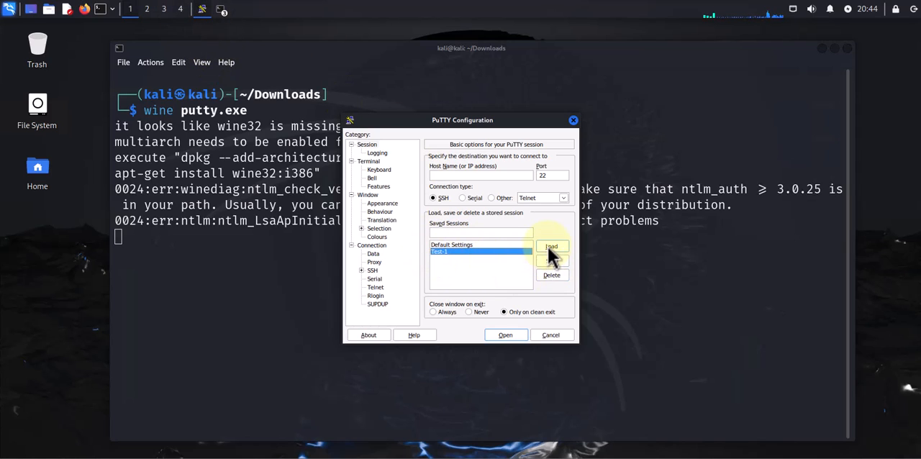
{"action": "left_click", "coordinate": [552, 246]}
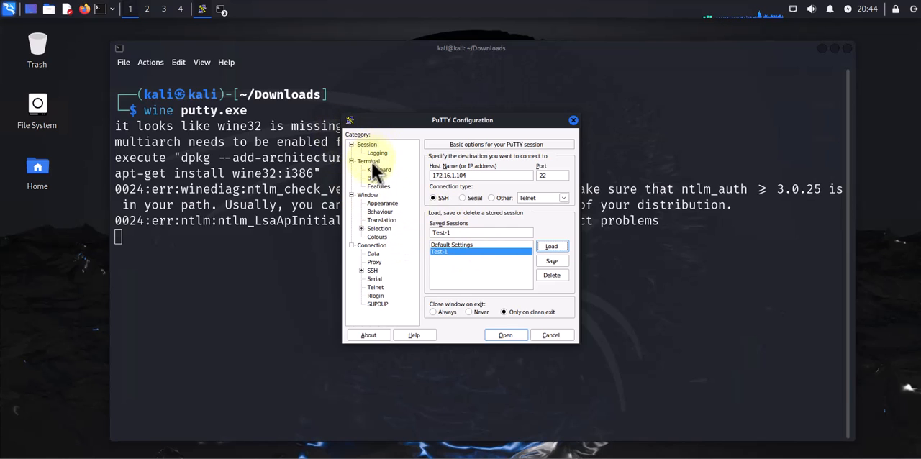
{"action": "left_click", "coordinate": [374, 253]}
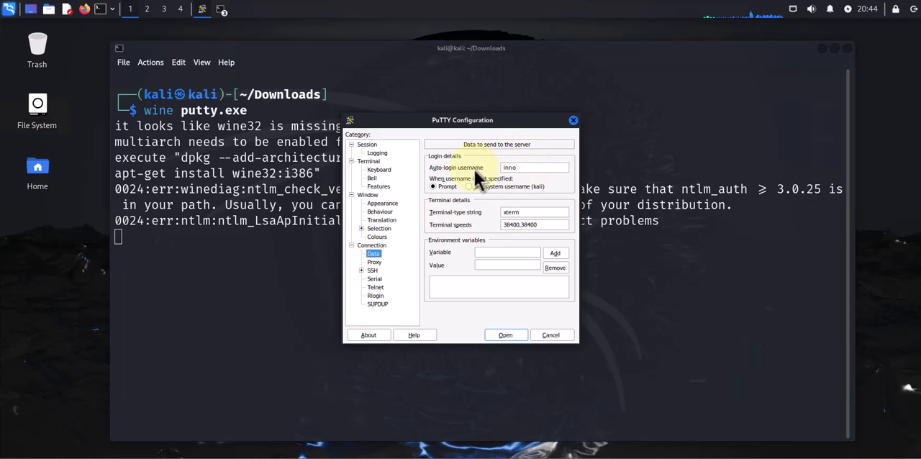
- Inspect the Default Background colour via Modify without changing it, then view the Appearance font settings
{"action": "left_click", "coordinate": [377, 236]}
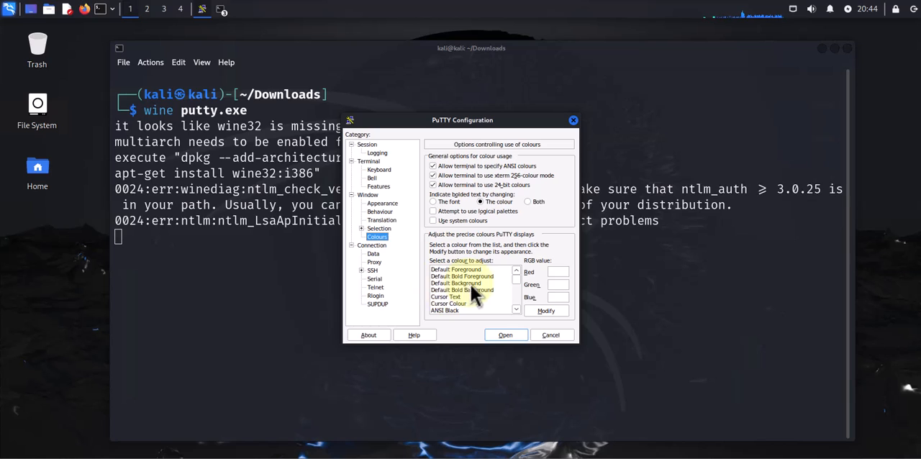
{"action": "left_click", "coordinate": [455, 282]}
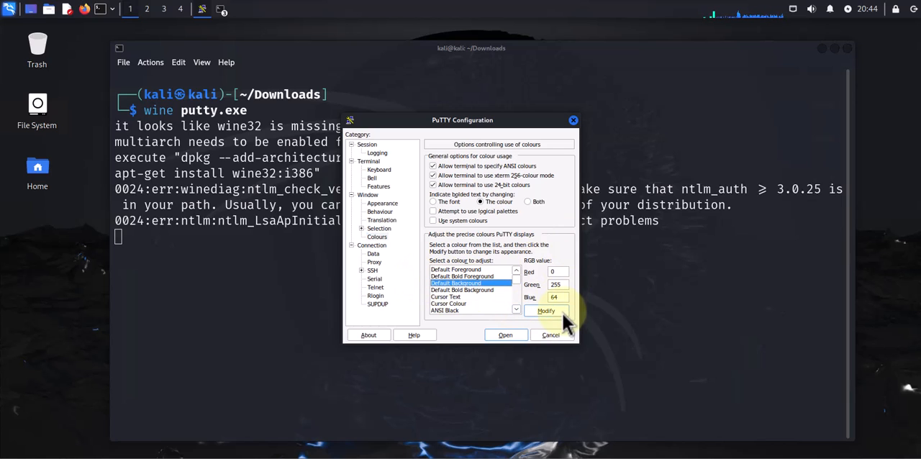
{"action": "left_click", "coordinate": [547, 311]}
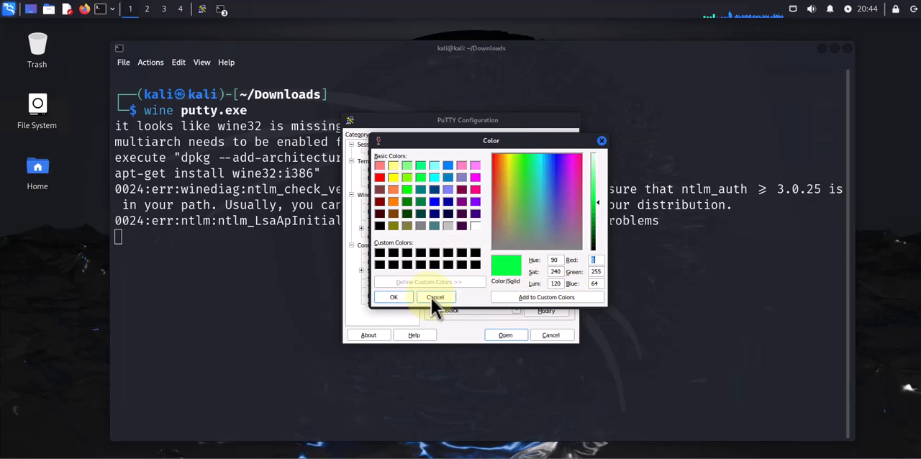
{"action": "left_click", "coordinate": [435, 296]}
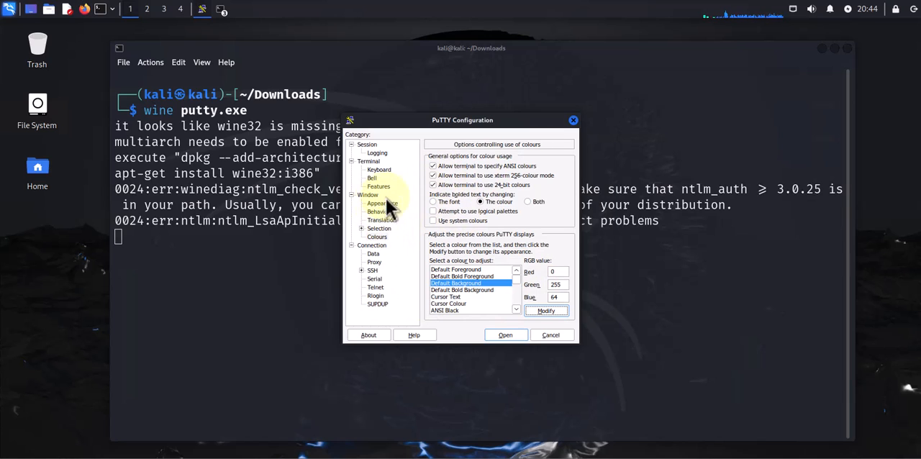
{"action": "left_click", "coordinate": [383, 203]}
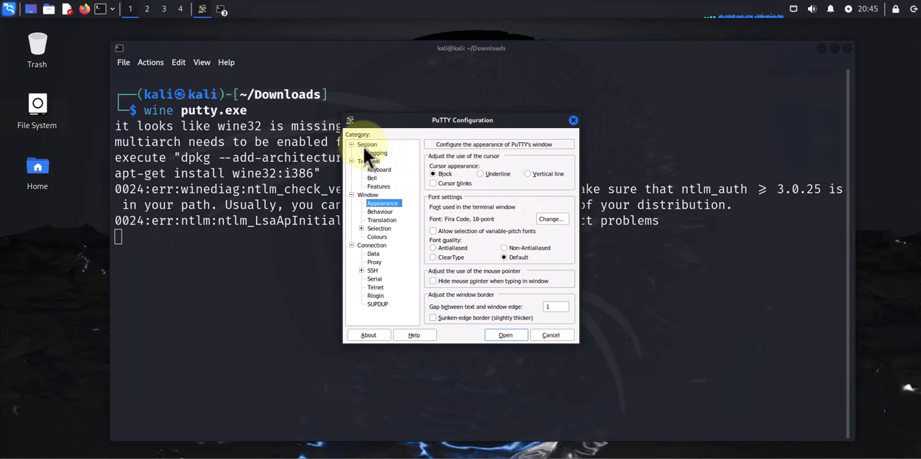
- Save the current configuration as a new session named Inno, listed alongside Test-1
{"action": "left_click", "coordinate": [367, 144]}
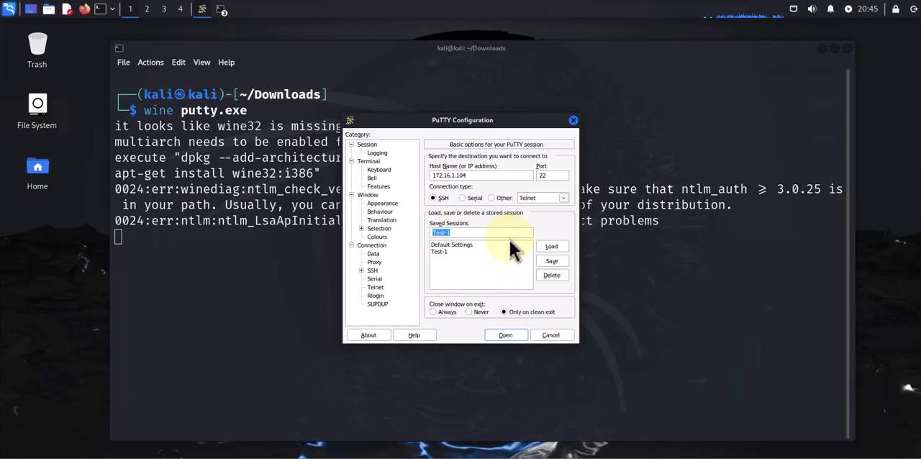
{"action": "left_click", "coordinate": [452, 245]}
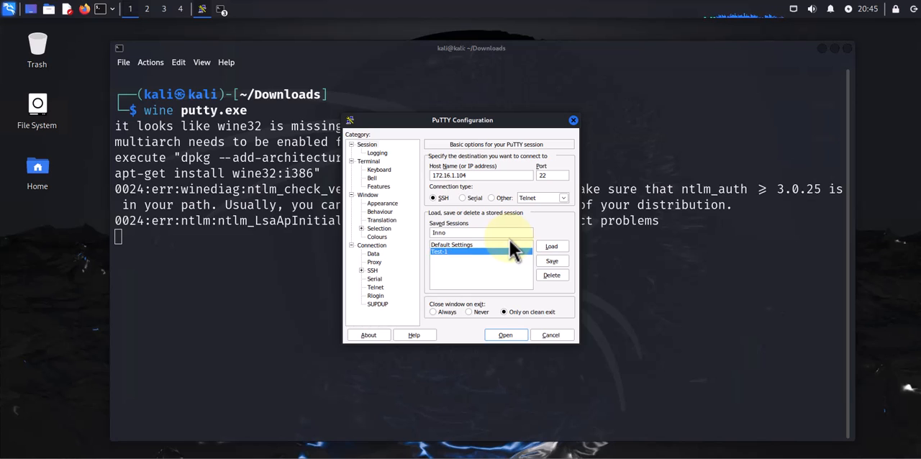
{"action": "left_click", "coordinate": [446, 244]}
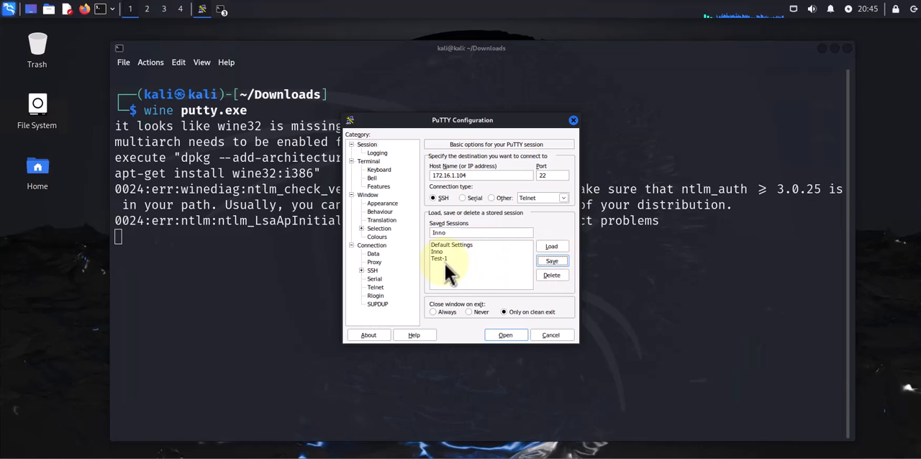
{"action": "left_click", "coordinate": [454, 252]}
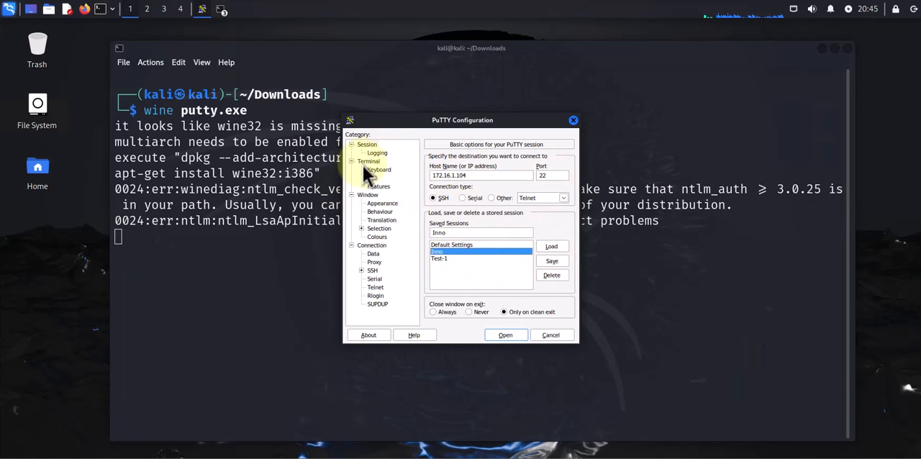
- Recheck the Inno session's Appearance font and Connection > Data username, returning to the Session page
{"action": "left_click", "coordinate": [383, 203]}
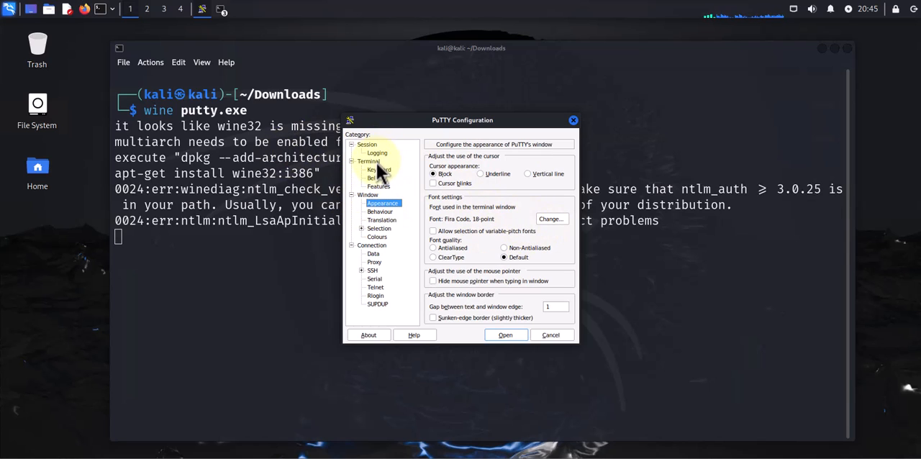
{"action": "left_click", "coordinate": [372, 245]}
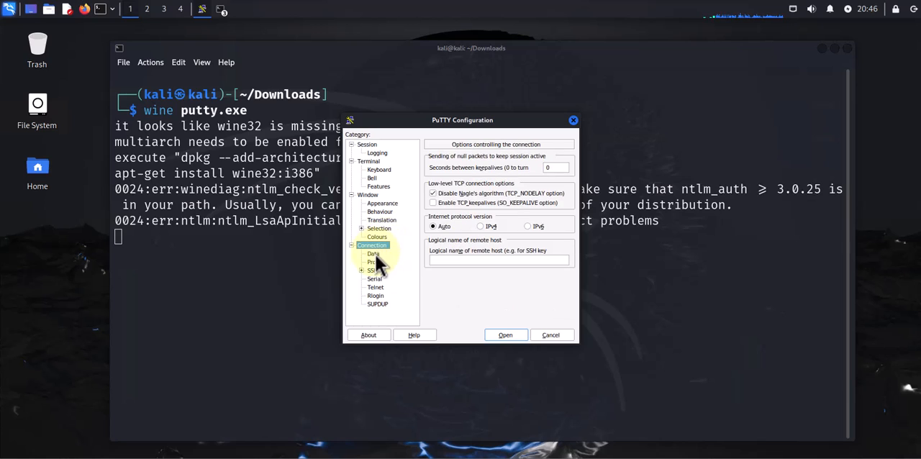
{"action": "left_click", "coordinate": [375, 253]}
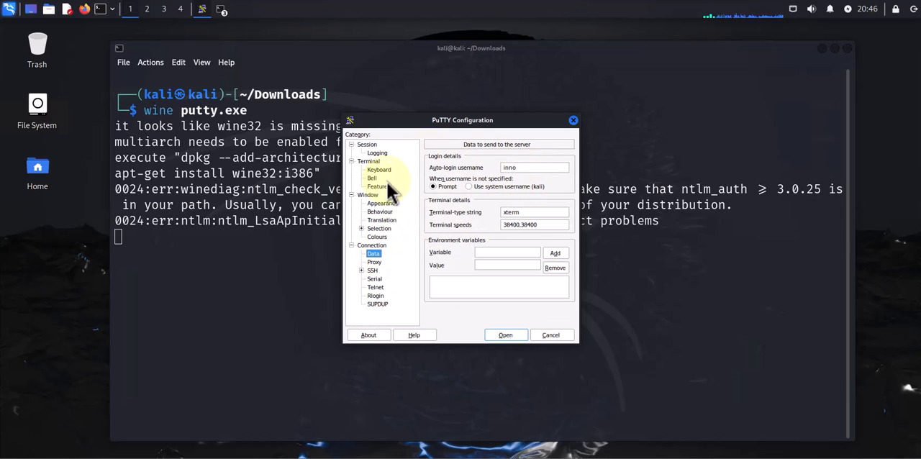
{"action": "left_click", "coordinate": [383, 203]}
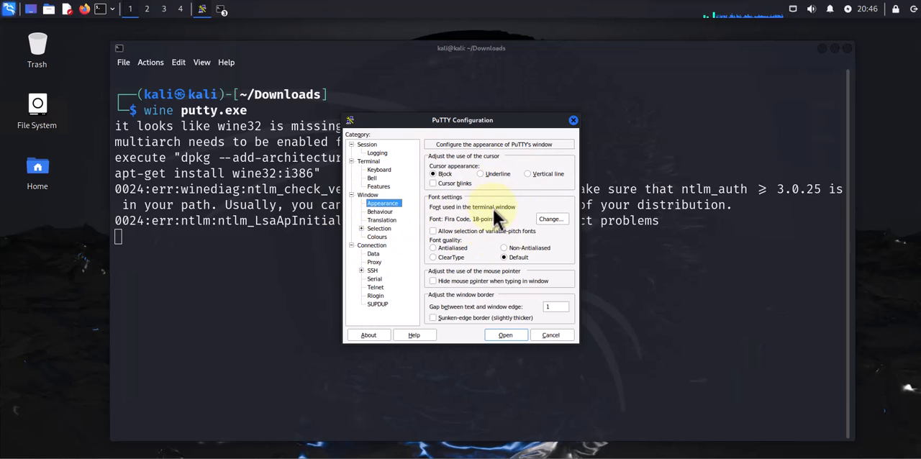
{"action": "left_click", "coordinate": [368, 144]}
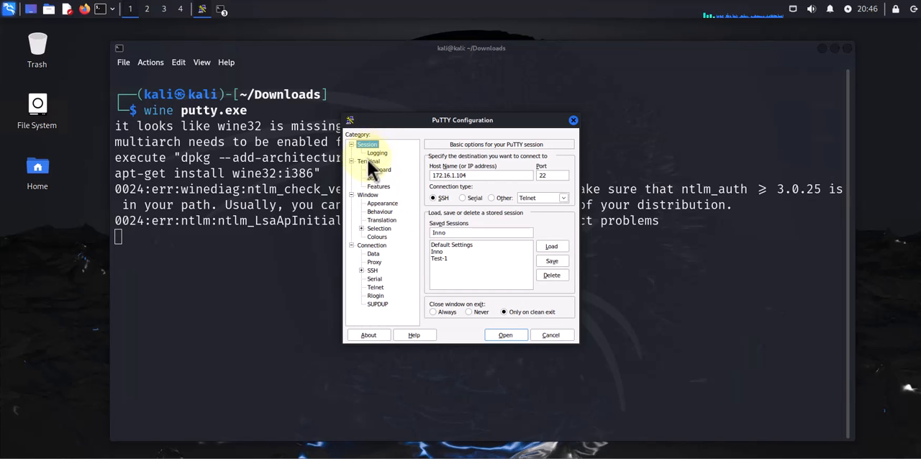
- Open a saved session to 172.16.1.104, reaching the green password prompt as user inno
{"action": "left_click", "coordinate": [441, 254]}
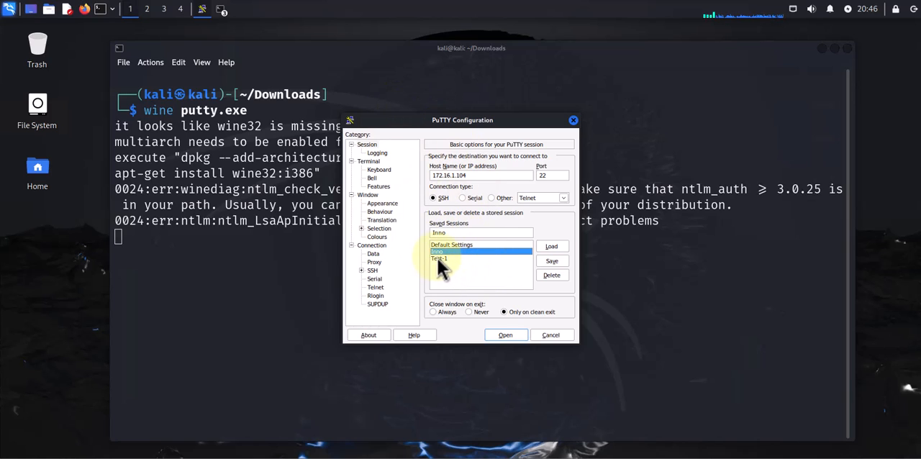
{"action": "left_click", "coordinate": [440, 260]}
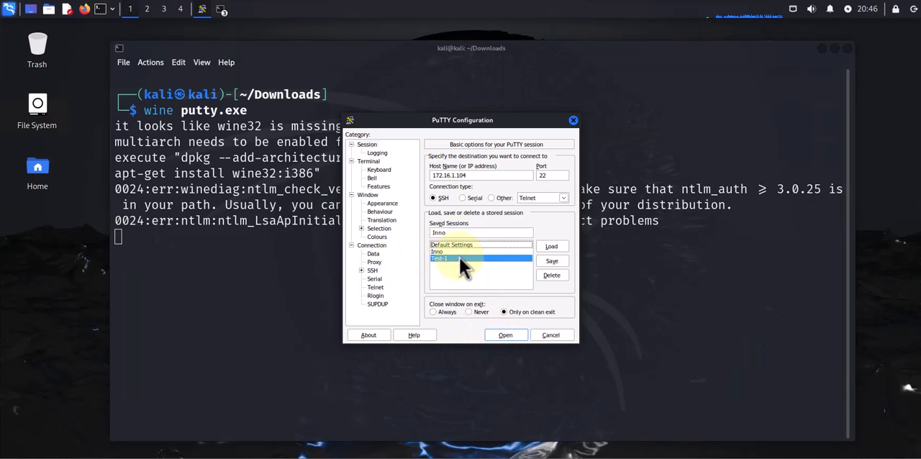
{"action": "left_click", "coordinate": [506, 334]}
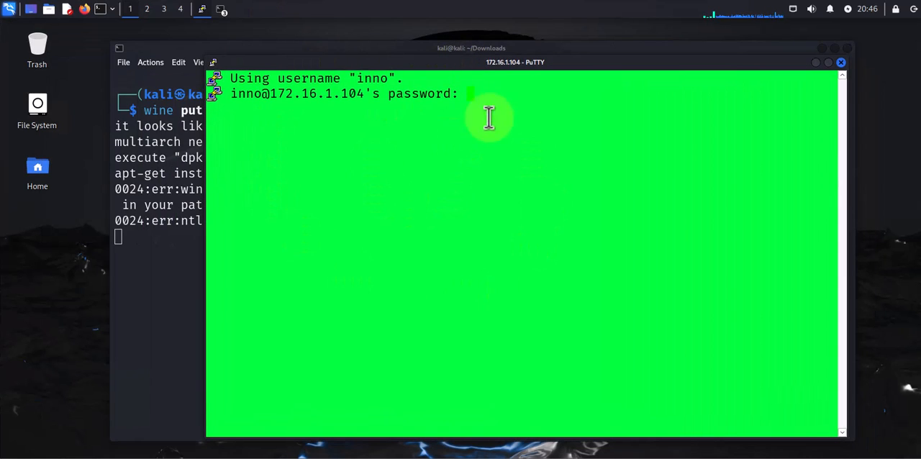
{"action": "mouse_move", "coordinate": [486, 86]}
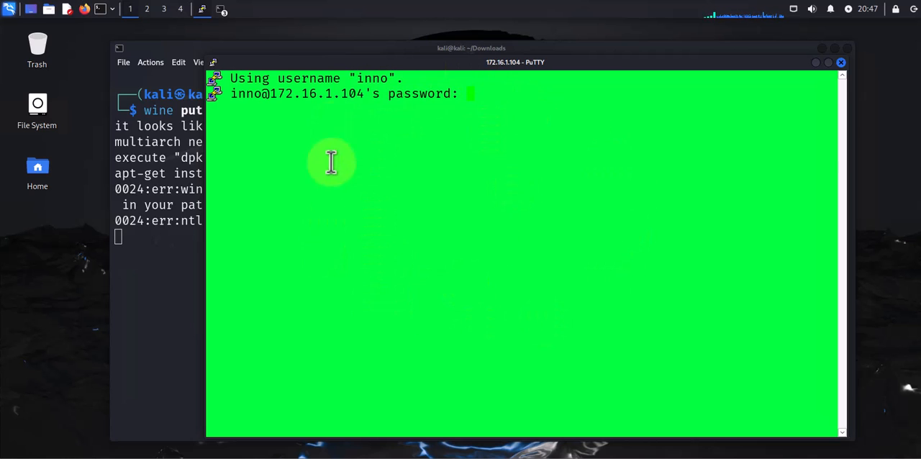
{"action": "mouse_move", "coordinate": [474, 170]}
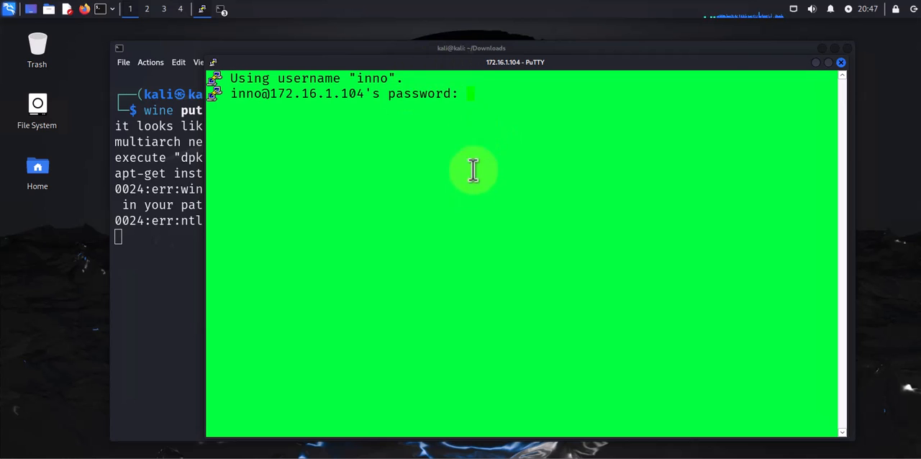
{"action": "mouse_move", "coordinate": [616, 121]}
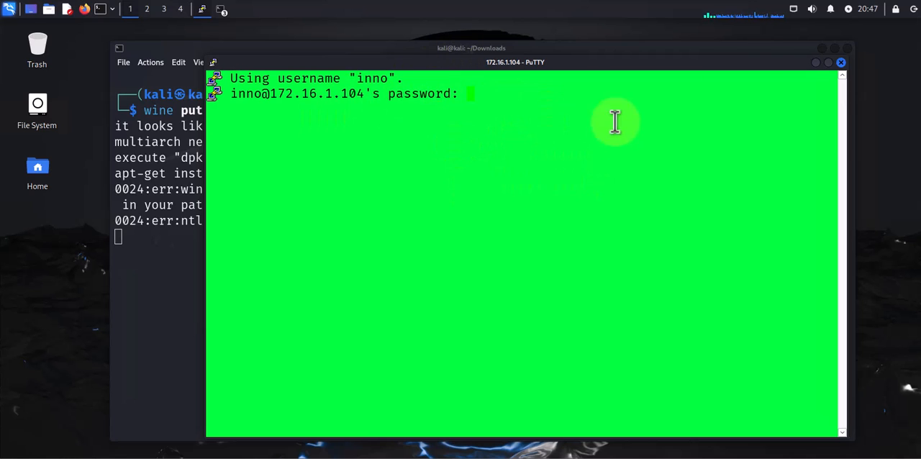
- Close the connected SSH window and confirm exit, returning to the PuTTY Configuration dialog
{"action": "left_click", "coordinate": [841, 62]}
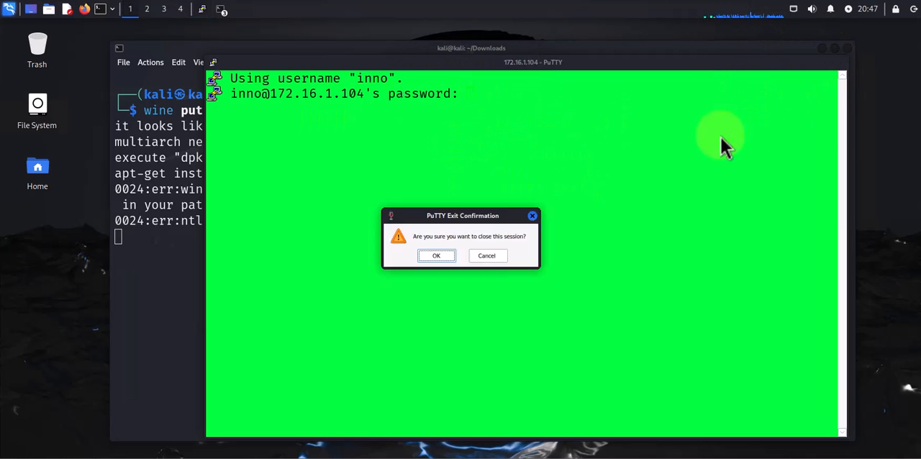
{"action": "left_click", "coordinate": [436, 256]}
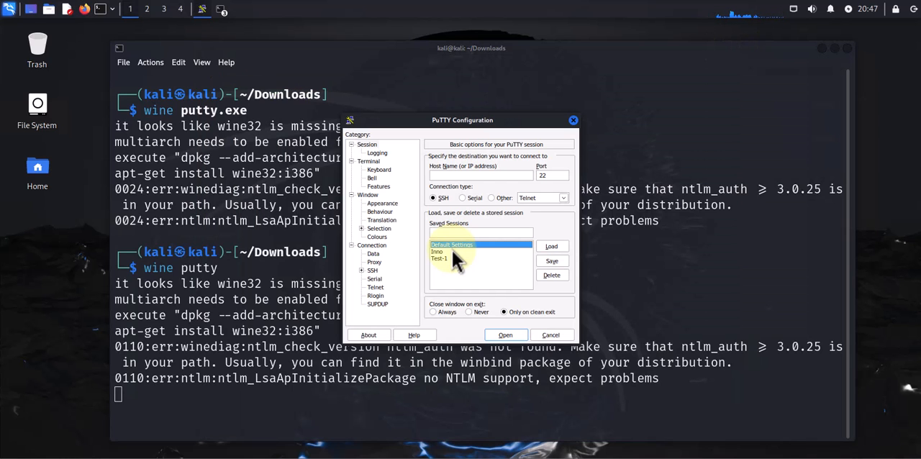